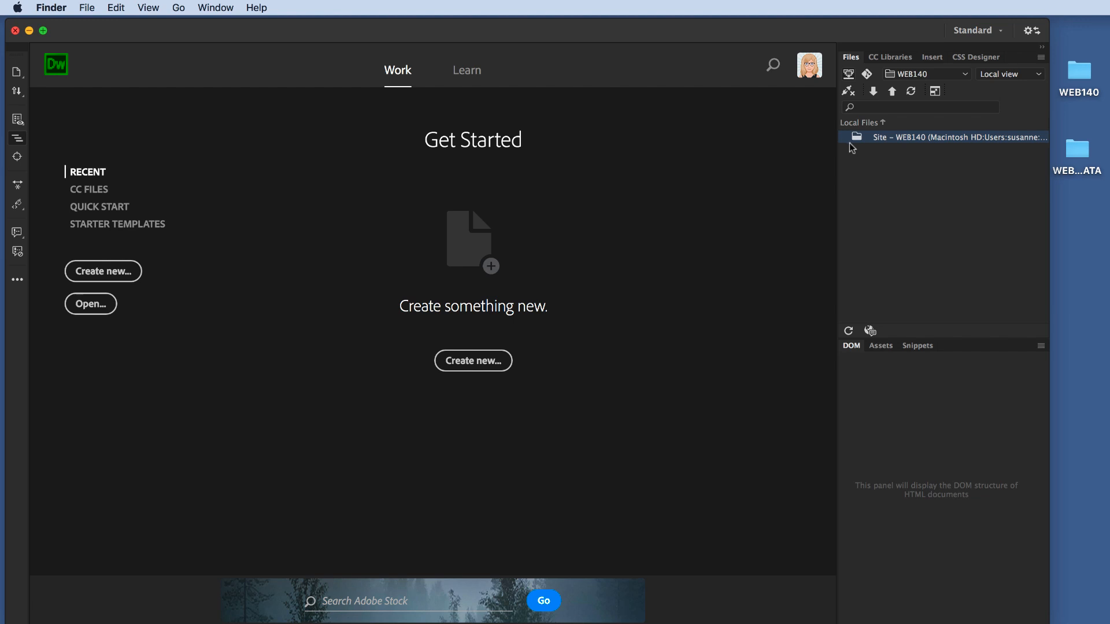
{"action": "mouse_move", "coordinate": [876, 142]}
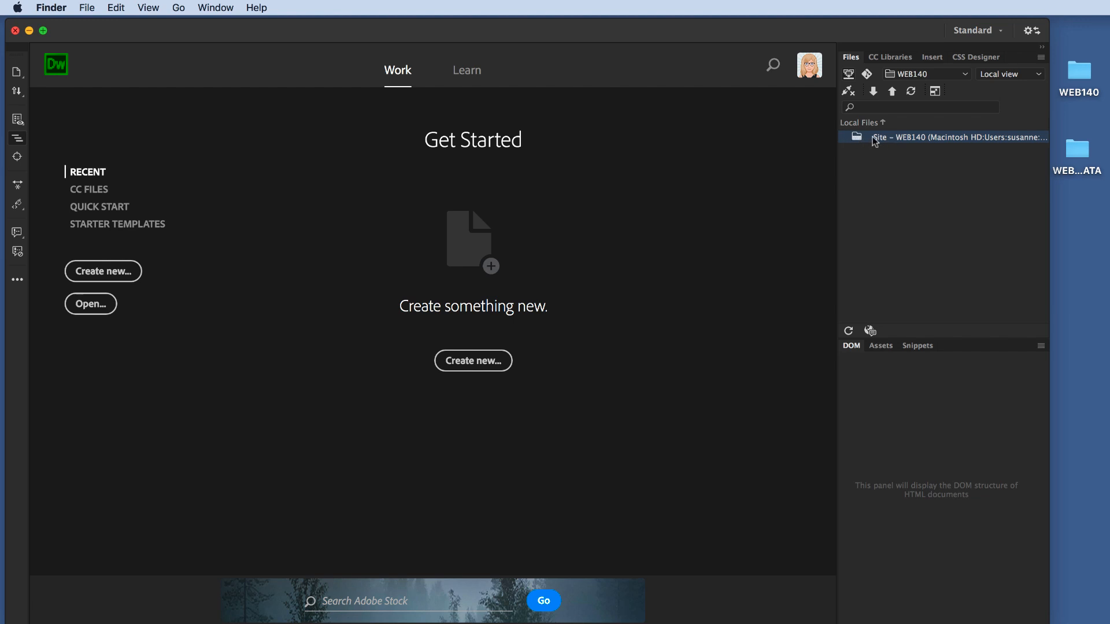
{"action": "mouse_move", "coordinate": [923, 145]}
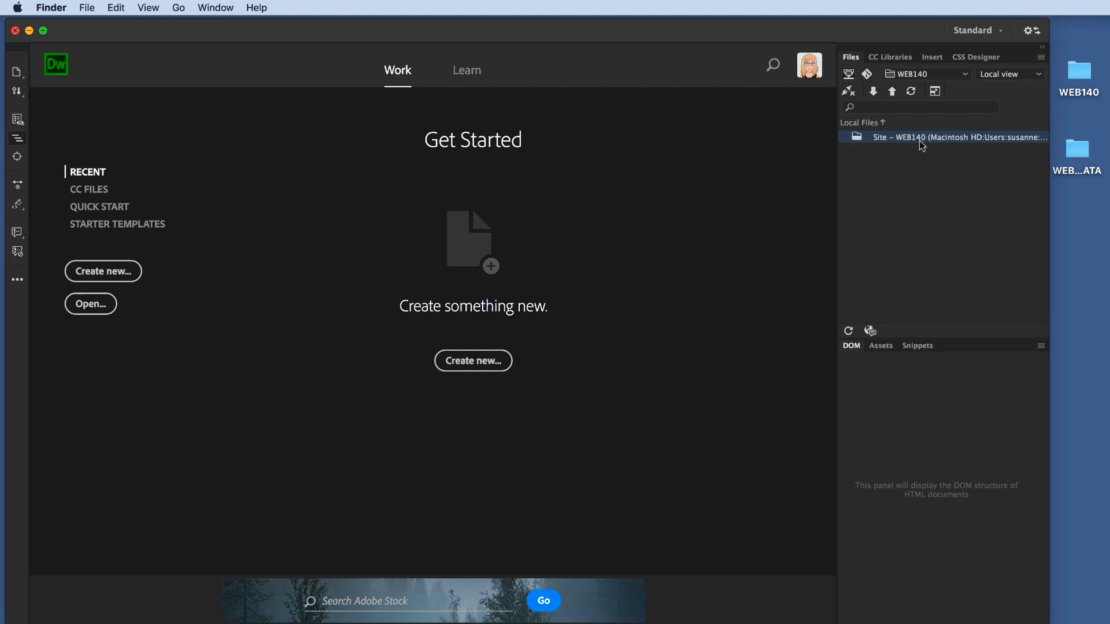
{"action": "mouse_move", "coordinate": [1011, 151]}
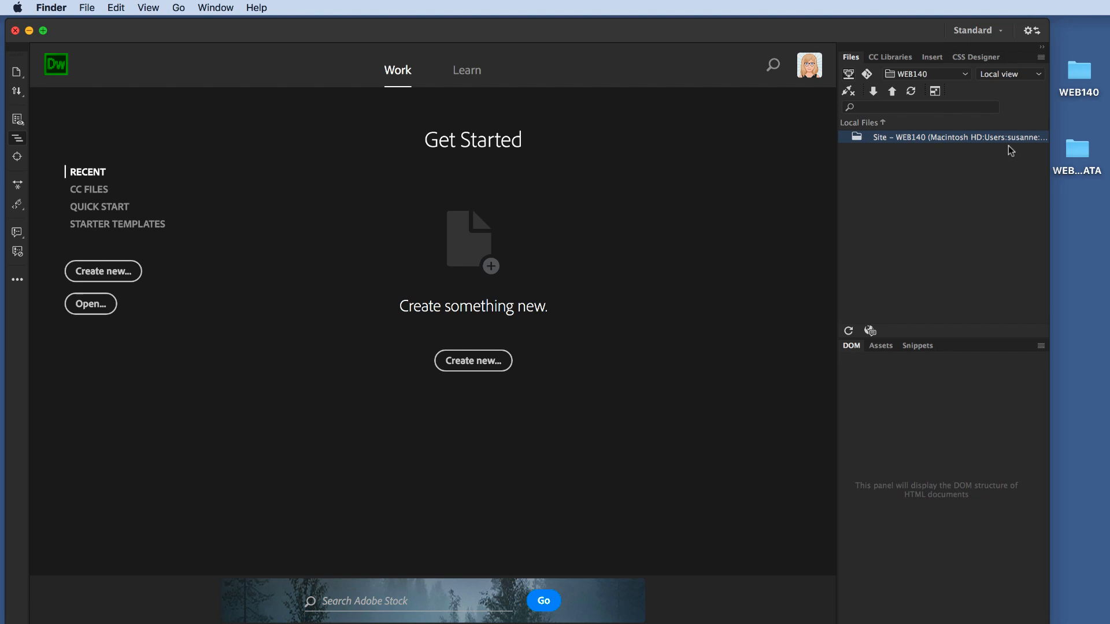
{"action": "mouse_move", "coordinate": [998, 198]}
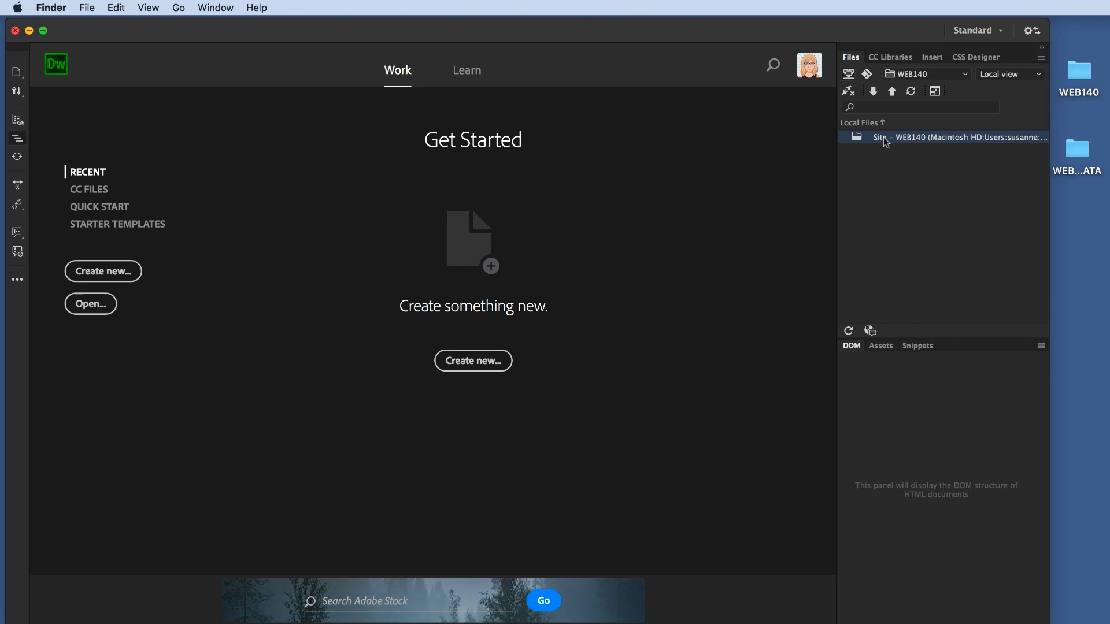
{"action": "mouse_move", "coordinate": [889, 141]}
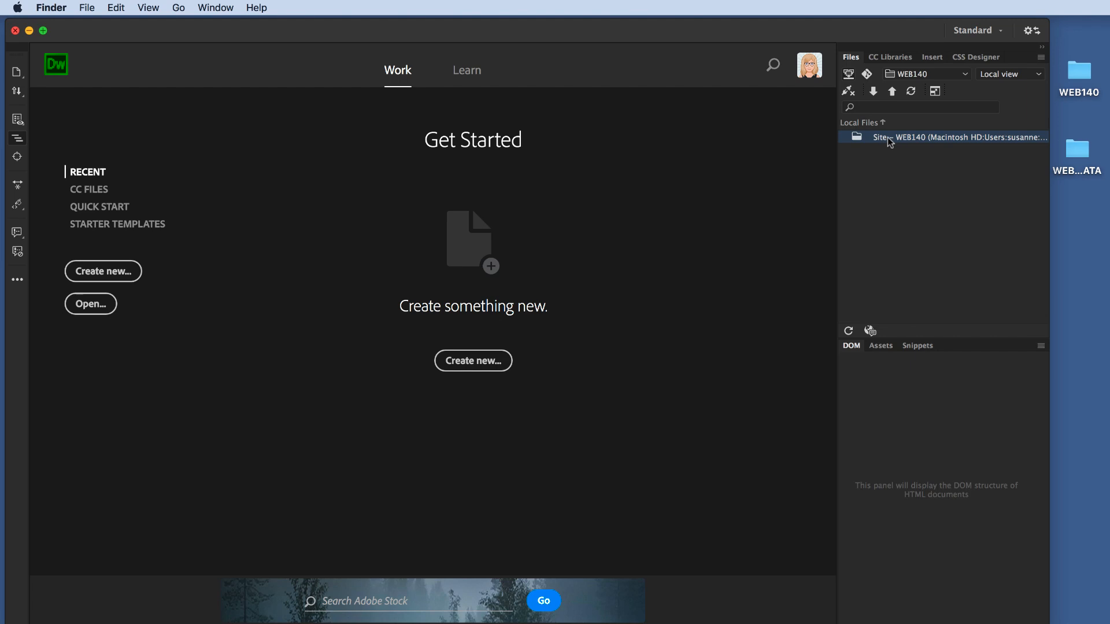
Create a new folder named 'intro' in the WEB140 site root.
{"action": "right_click", "coordinate": [921, 138]}
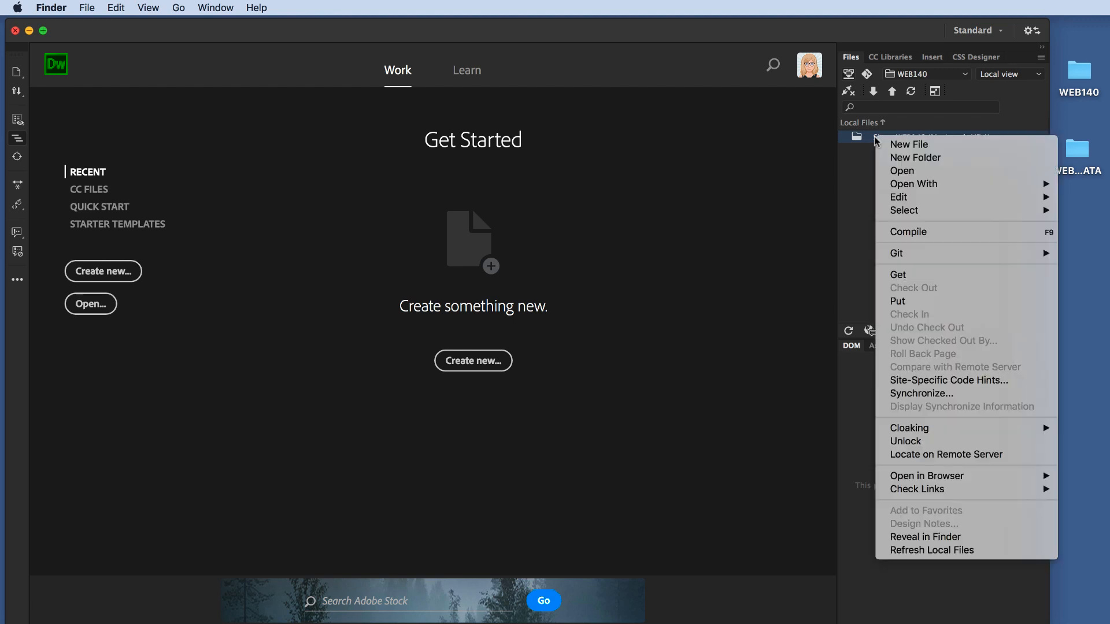
{"action": "mouse_move", "coordinate": [916, 157]}
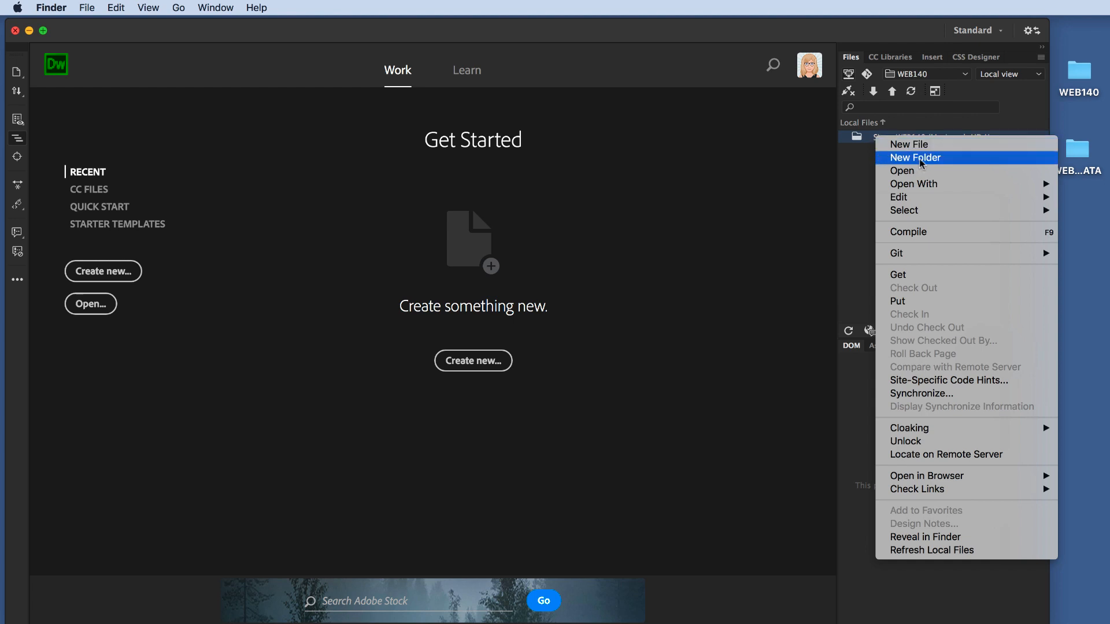
{"action": "left_click", "coordinate": [914, 157]}
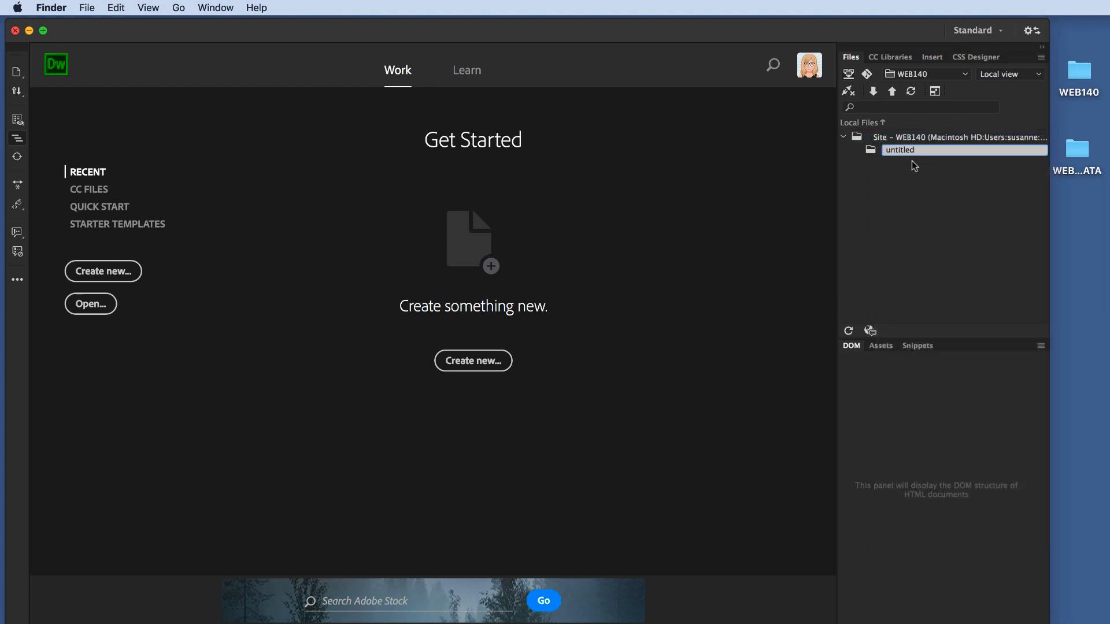
{"action": "type", "text": "intro"}
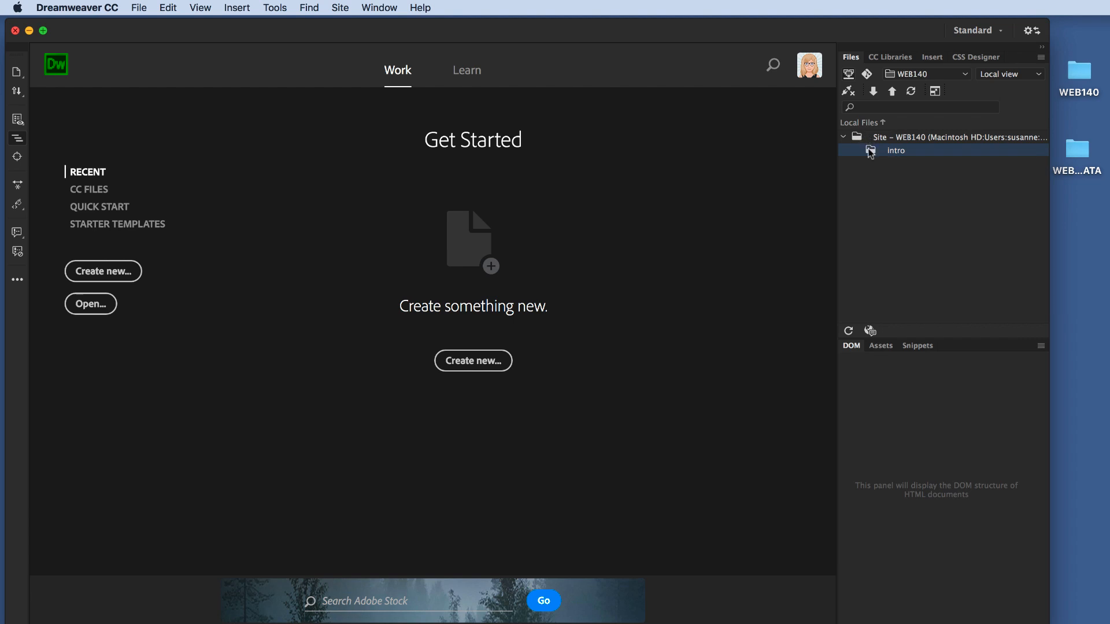
{"action": "mouse_move", "coordinate": [881, 157]}
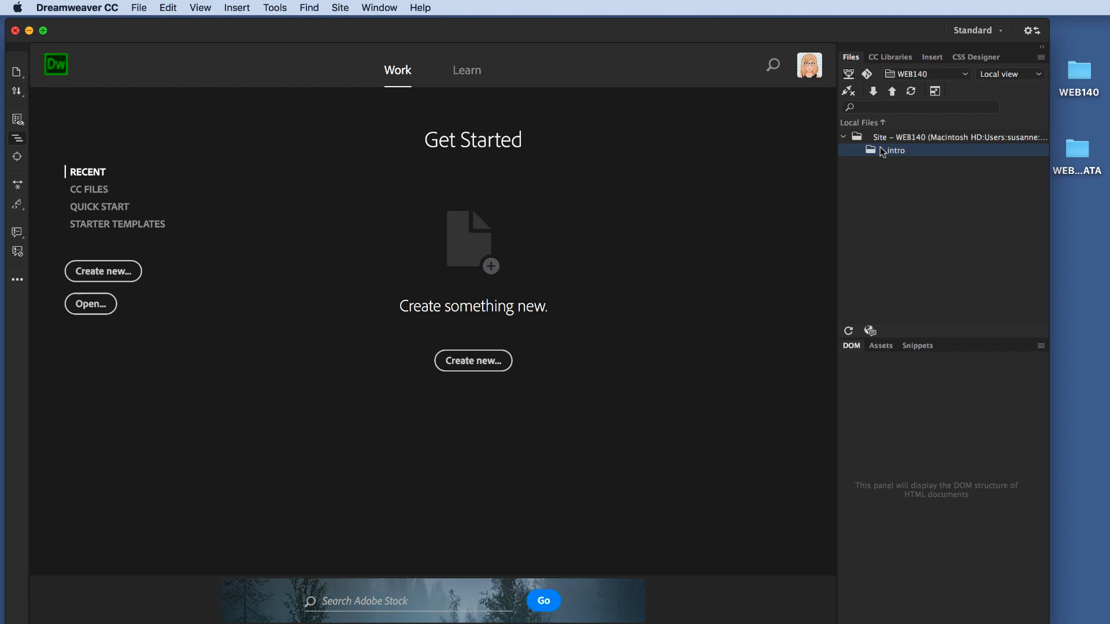
{"action": "mouse_move", "coordinate": [938, 139]}
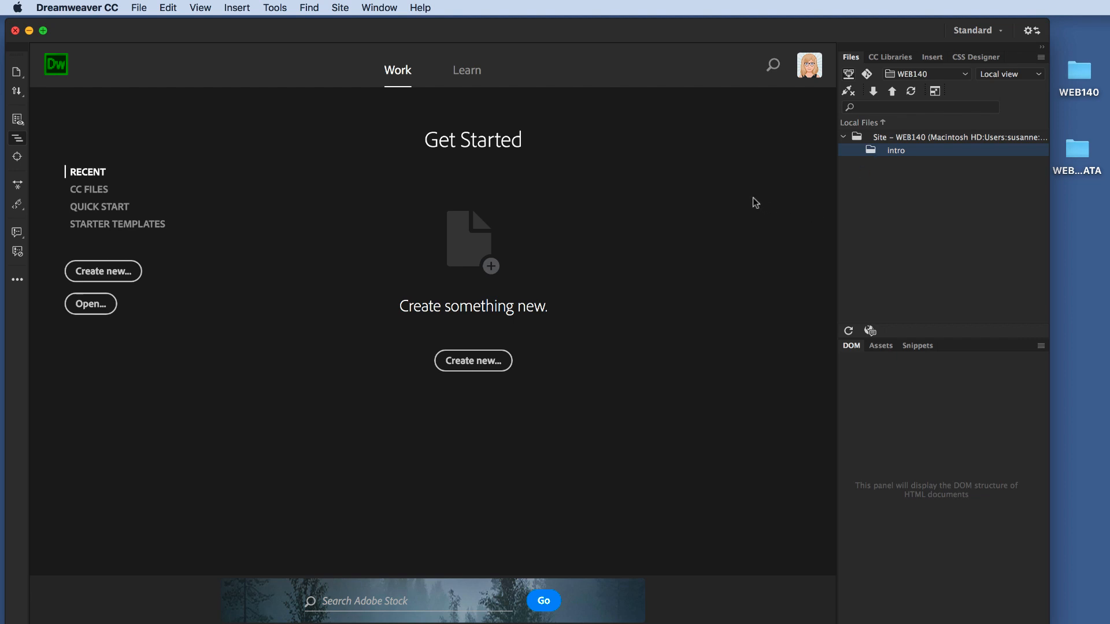
{"action": "mouse_move", "coordinate": [586, 172]}
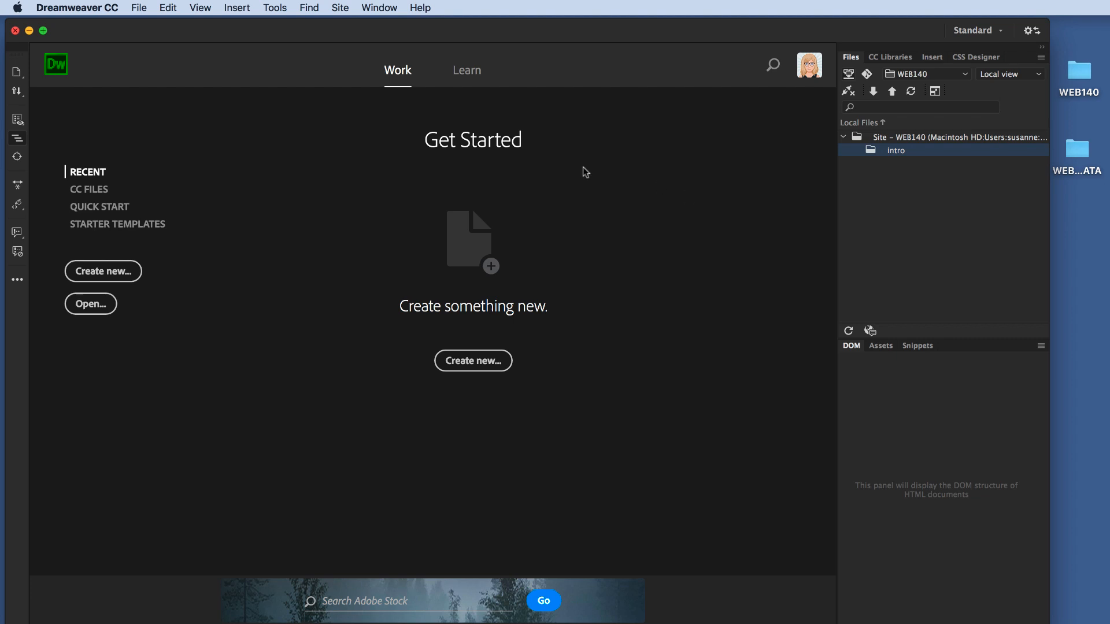
{"action": "mouse_move", "coordinate": [792, 313]}
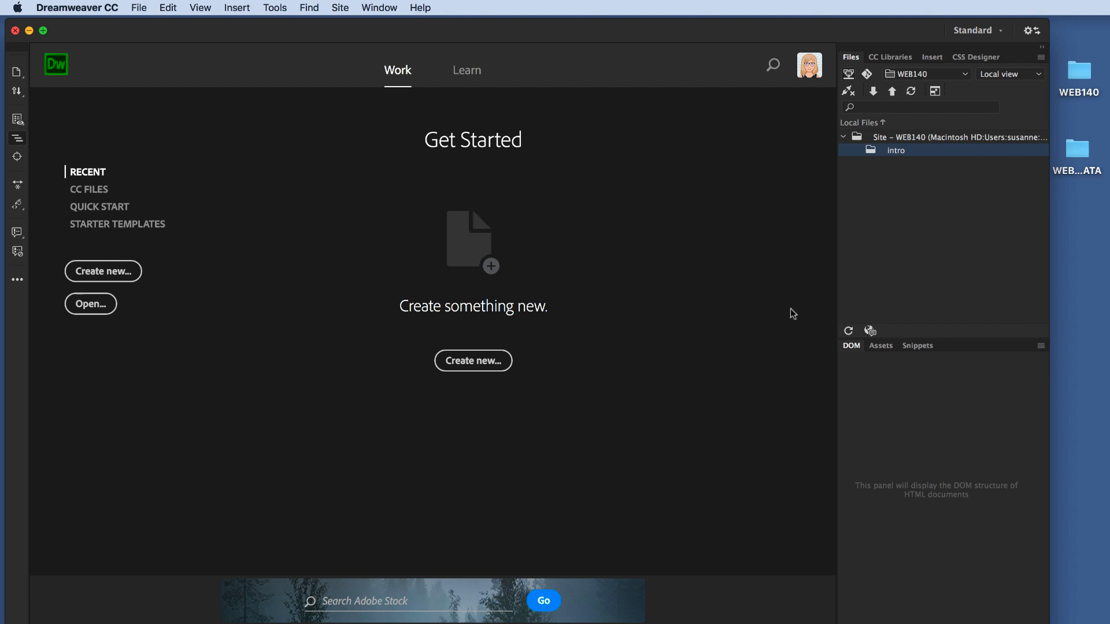
{"action": "mouse_move", "coordinate": [381, 336]}
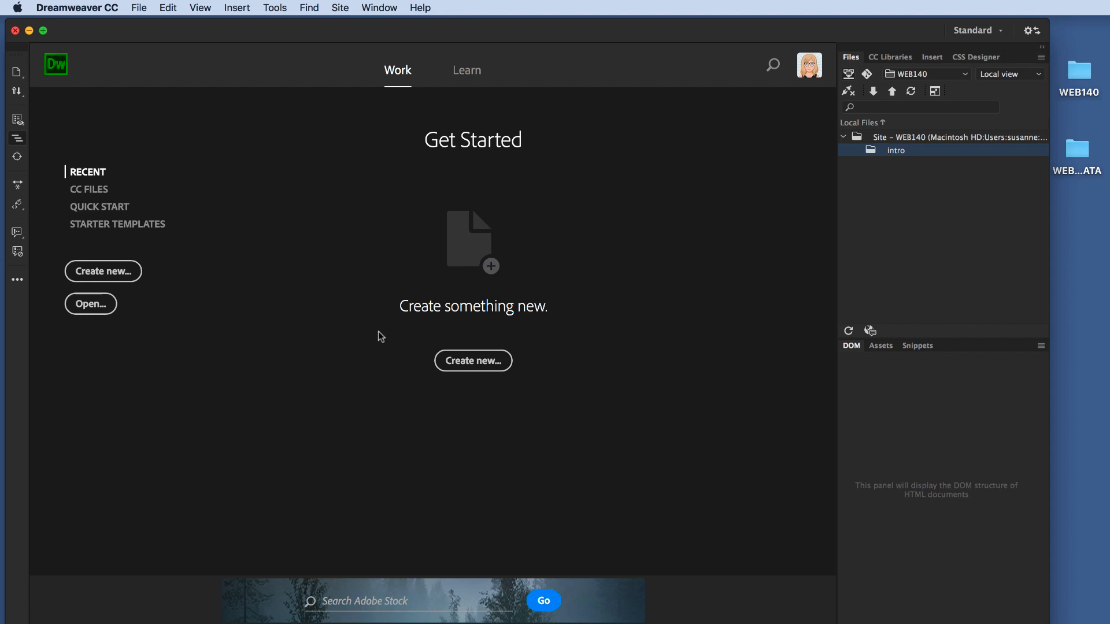
Start a new document to bring up the New Document dialog.
{"action": "left_click", "coordinate": [139, 8]}
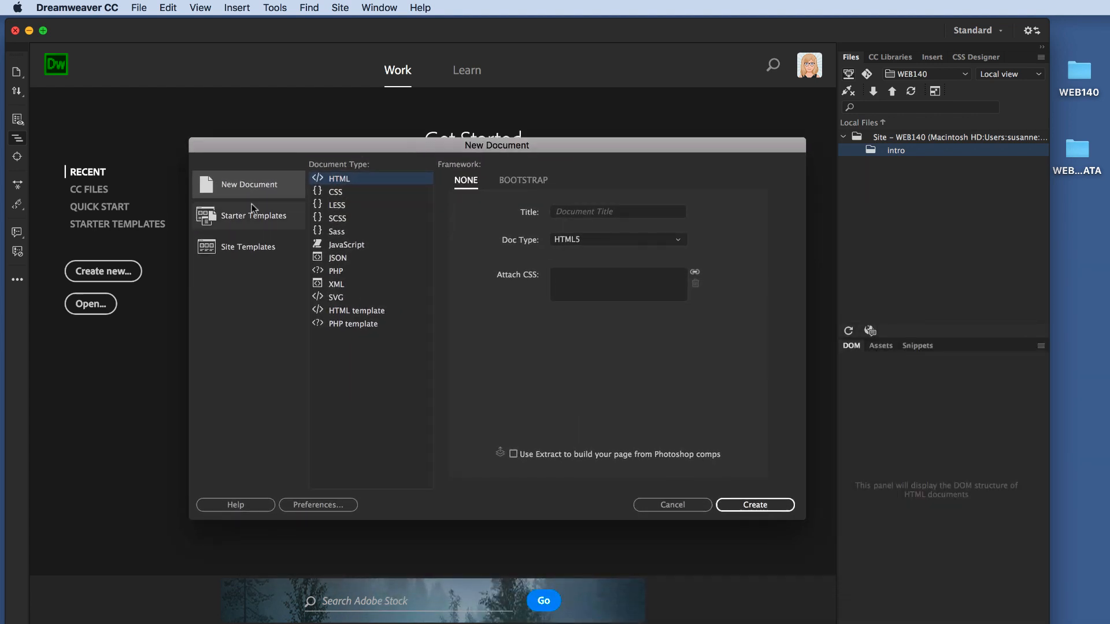
{"action": "mouse_move", "coordinate": [236, 188]}
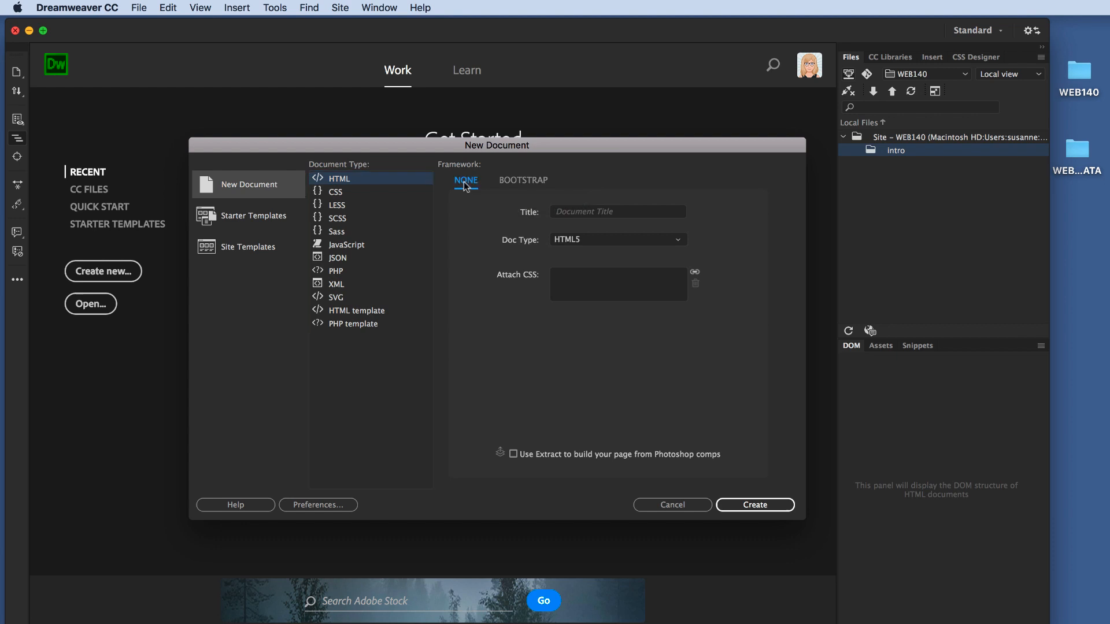
{"action": "mouse_move", "coordinate": [559, 246]}
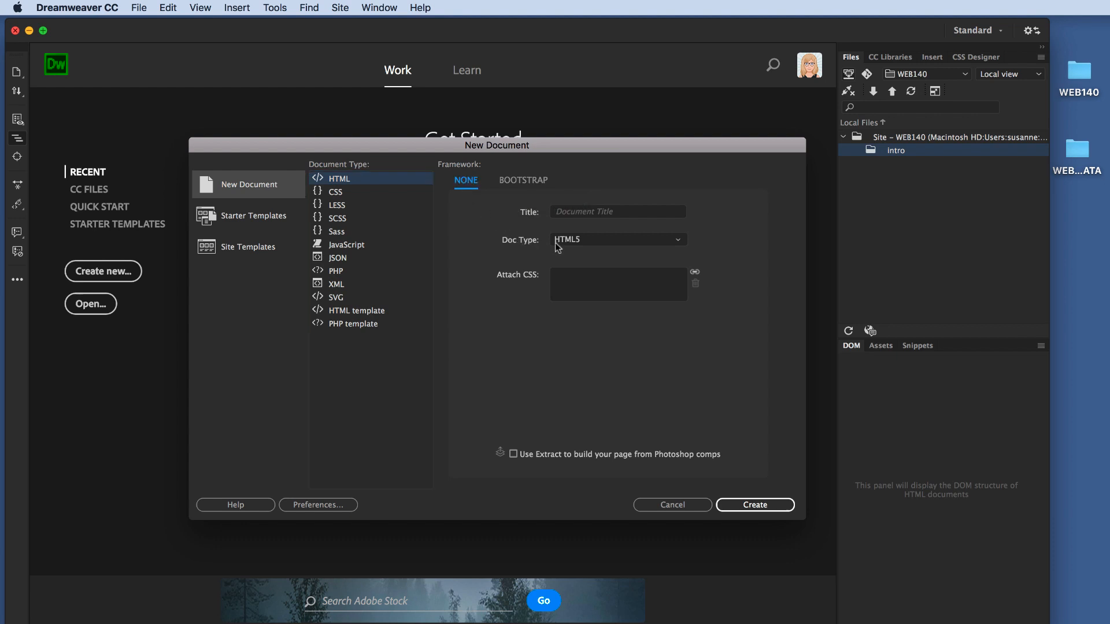
{"action": "mouse_move", "coordinate": [610, 249]}
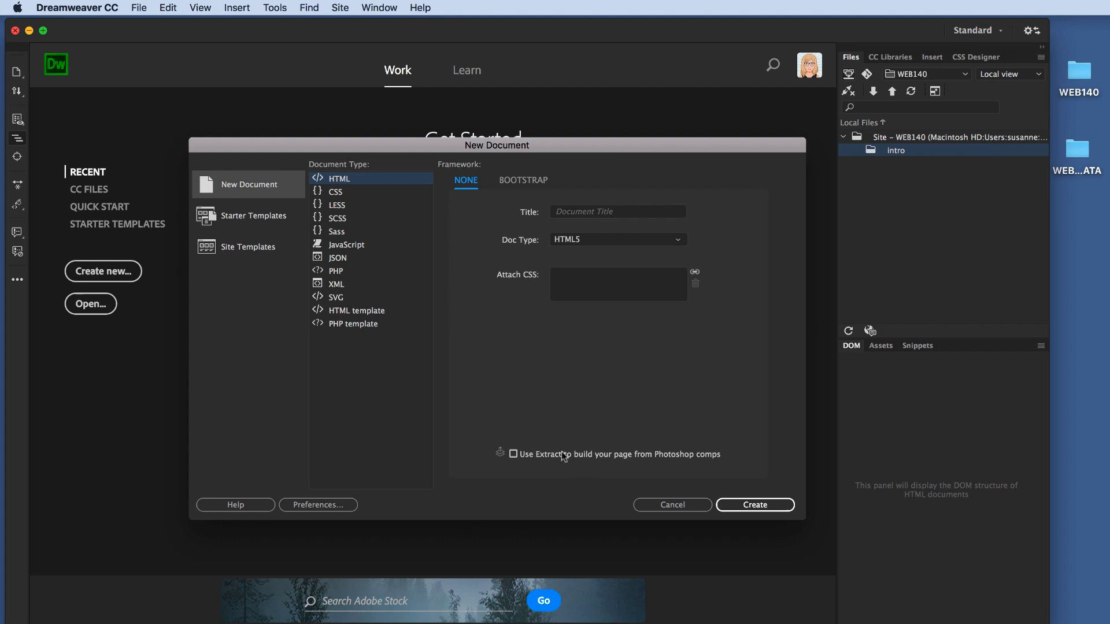
{"action": "mouse_move", "coordinate": [565, 485]}
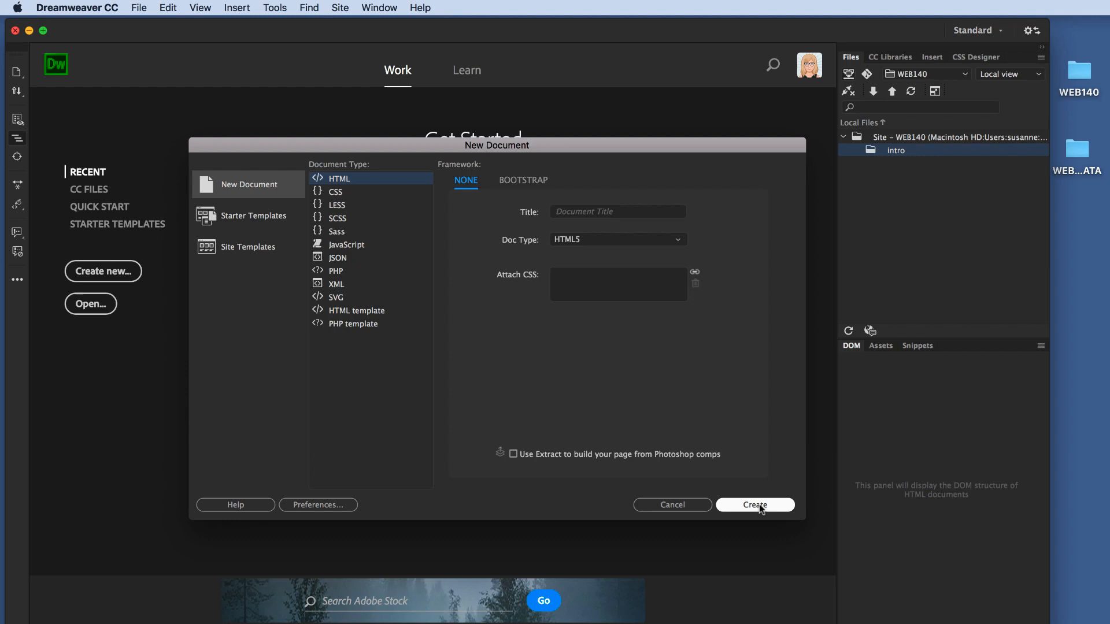
Create a blank HTML document with HTML5 doctype and no framework.
{"action": "left_click", "coordinate": [754, 504]}
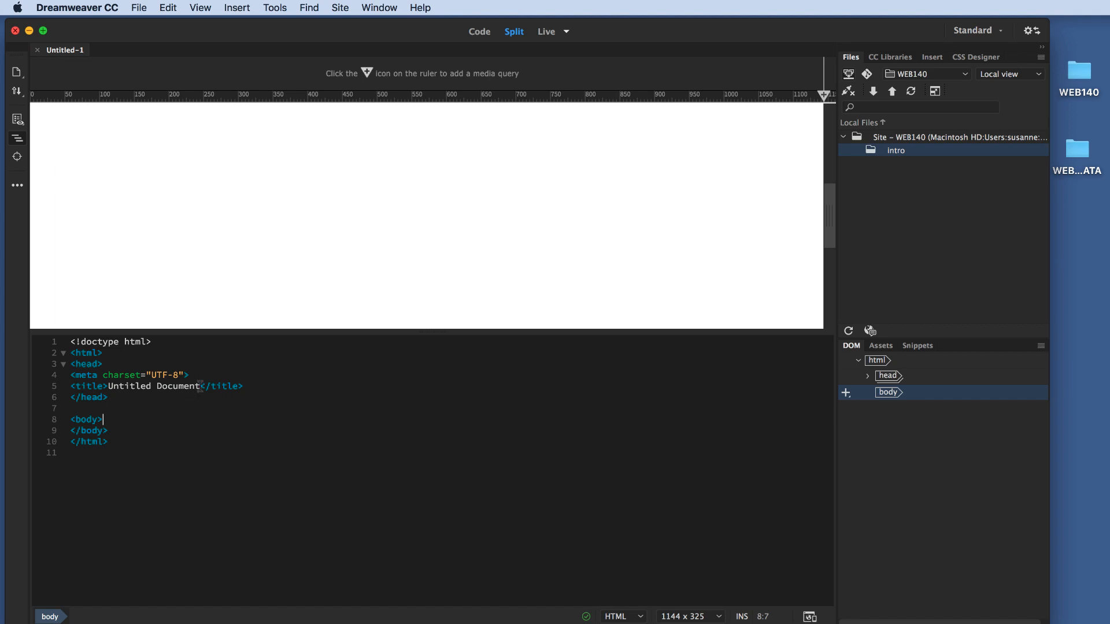
Replace the 'Untitled Document' title with 'My First Page', which ends up 'UnMy First Page'.
{"action": "double_click", "coordinate": [160, 386]}
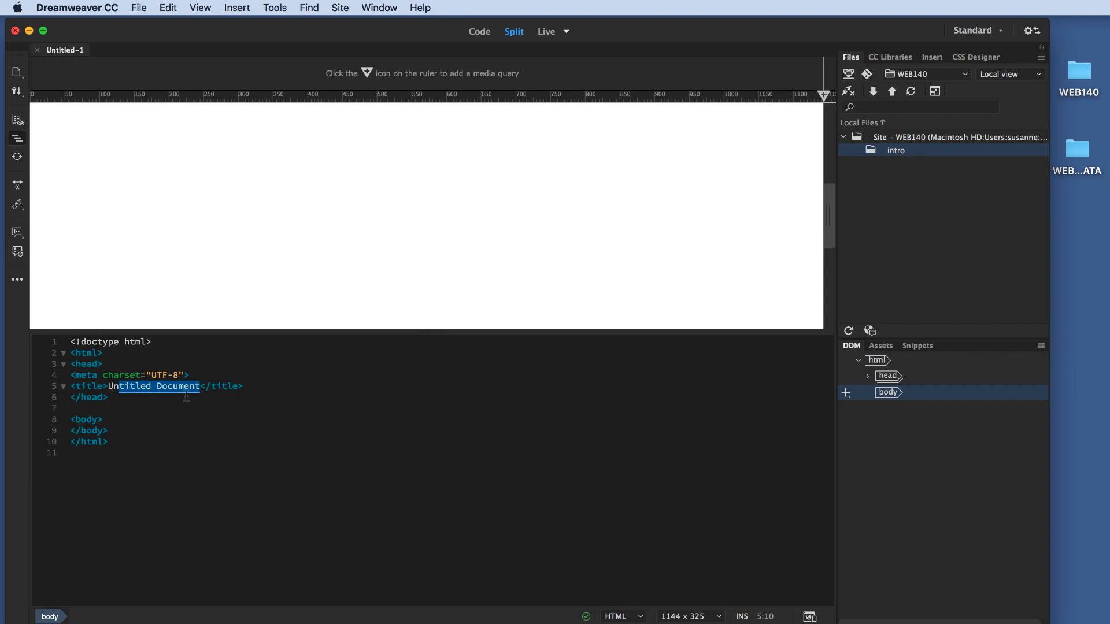
{"action": "type", "text": "My First Page"}
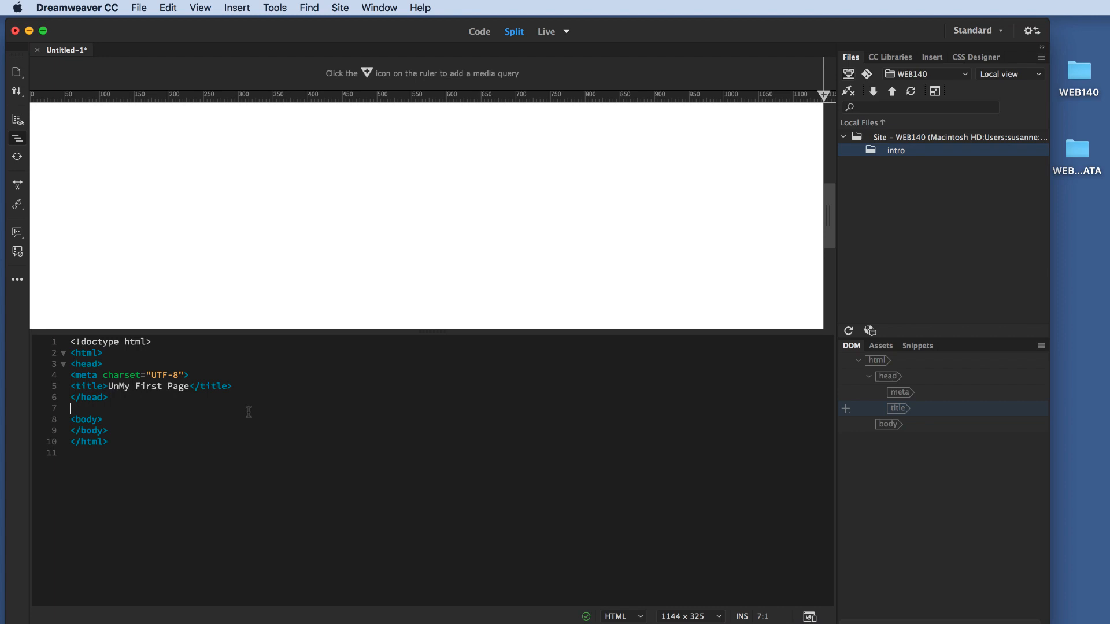
{"action": "left_click", "coordinate": [103, 420]}
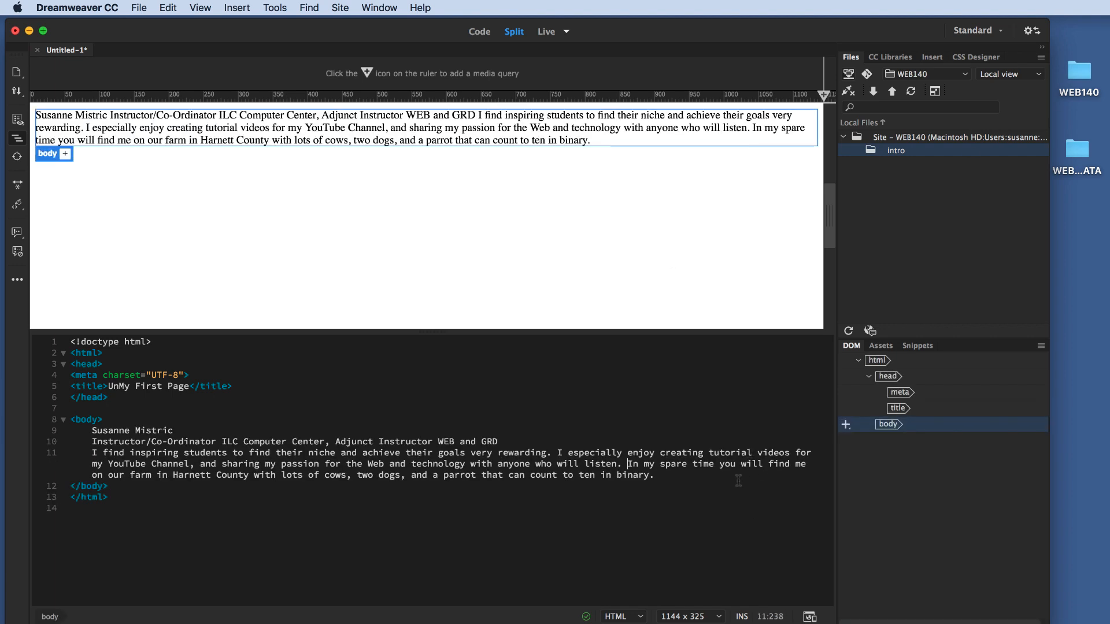
{"action": "mouse_move", "coordinate": [736, 531]}
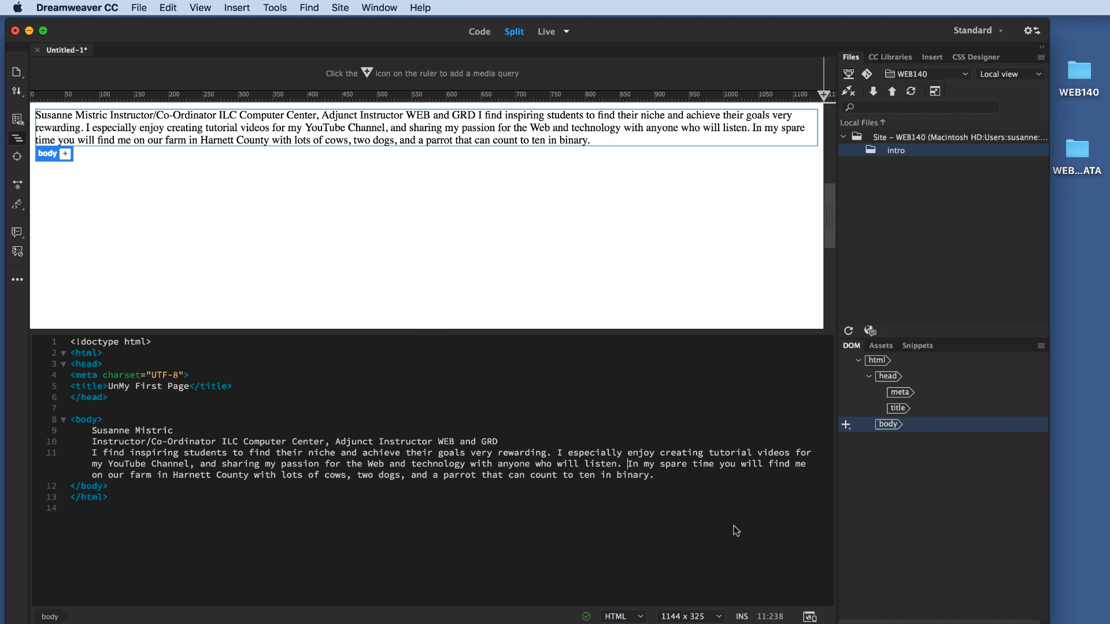
{"action": "mouse_move", "coordinate": [782, 536]}
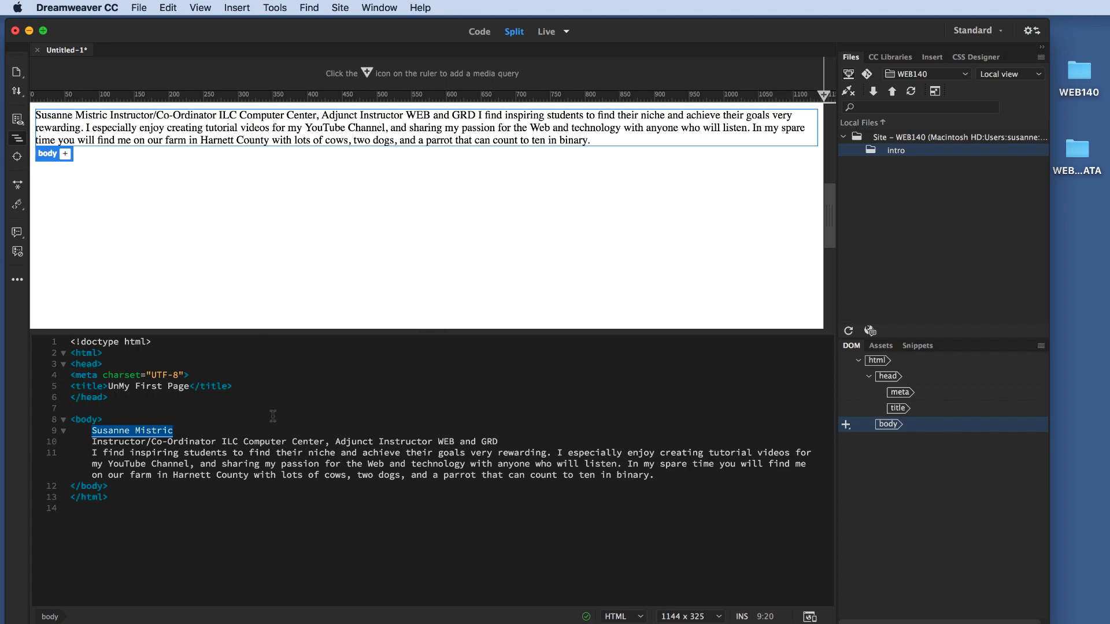
Bring up the Insert menu's list of page elements.
{"action": "left_click", "coordinate": [237, 7]}
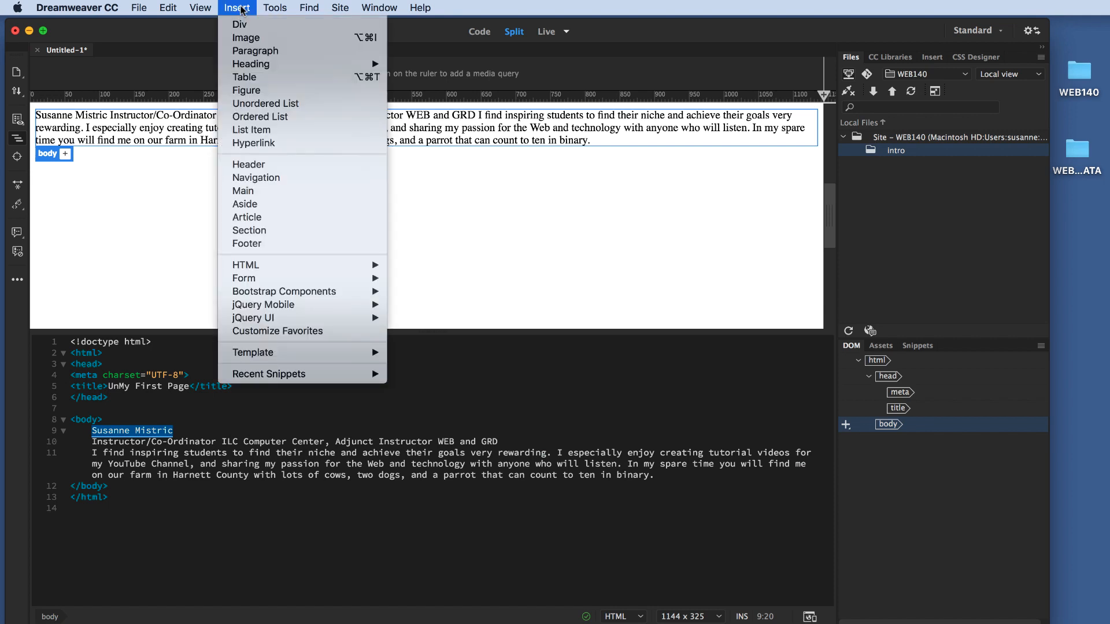
{"action": "mouse_move", "coordinate": [250, 64]}
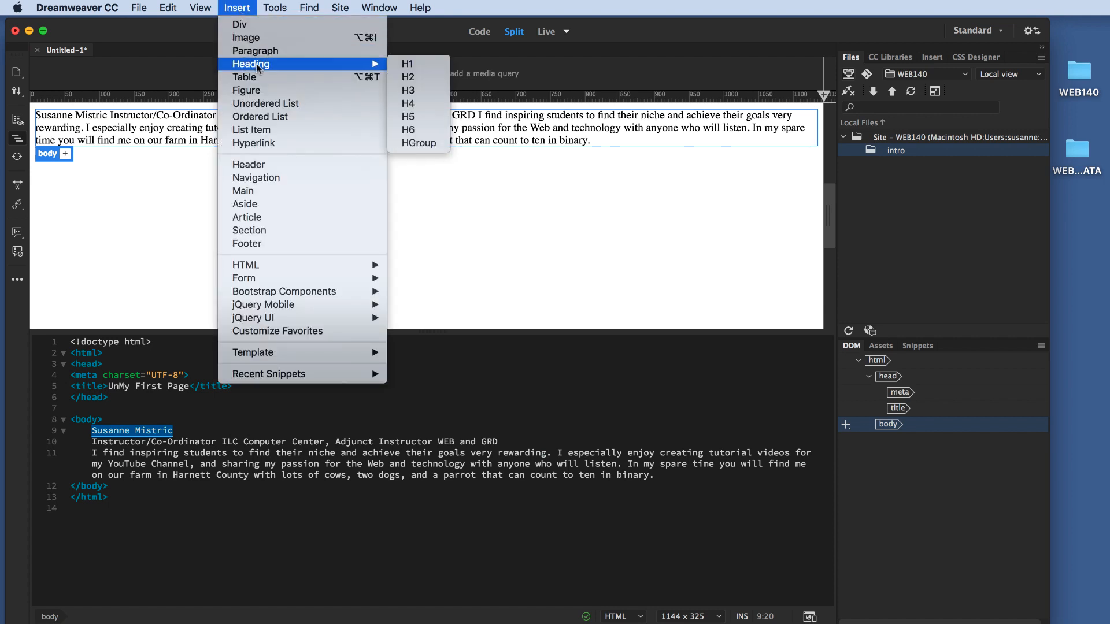
{"action": "left_click", "coordinate": [407, 64]}
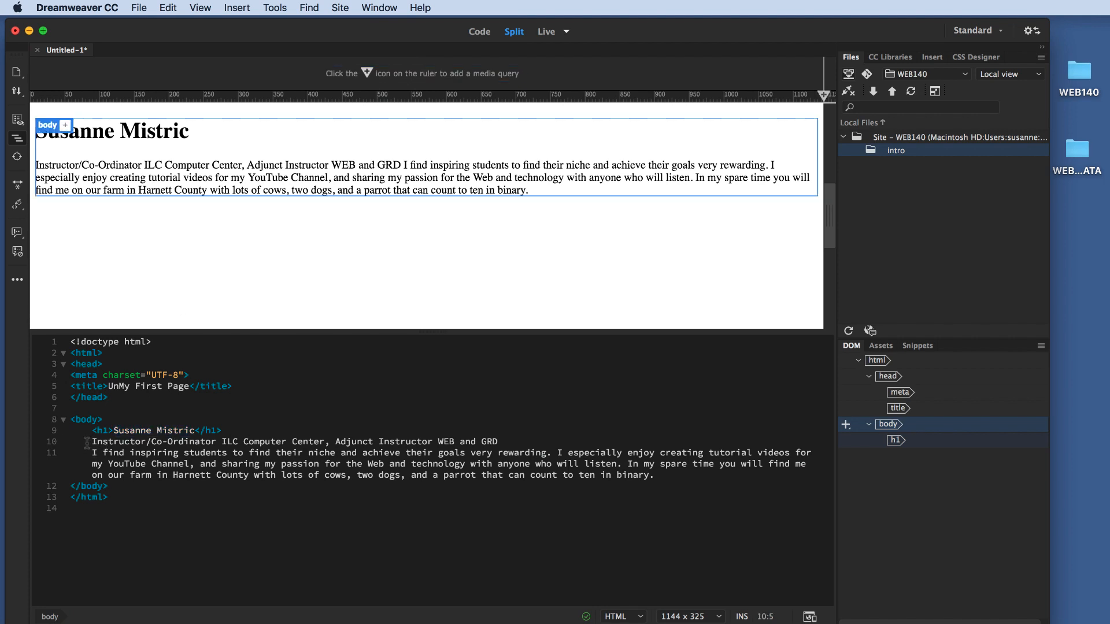
Wrap the job title line and the bio description each in its own paragraph.
{"action": "left_click", "coordinate": [237, 8]}
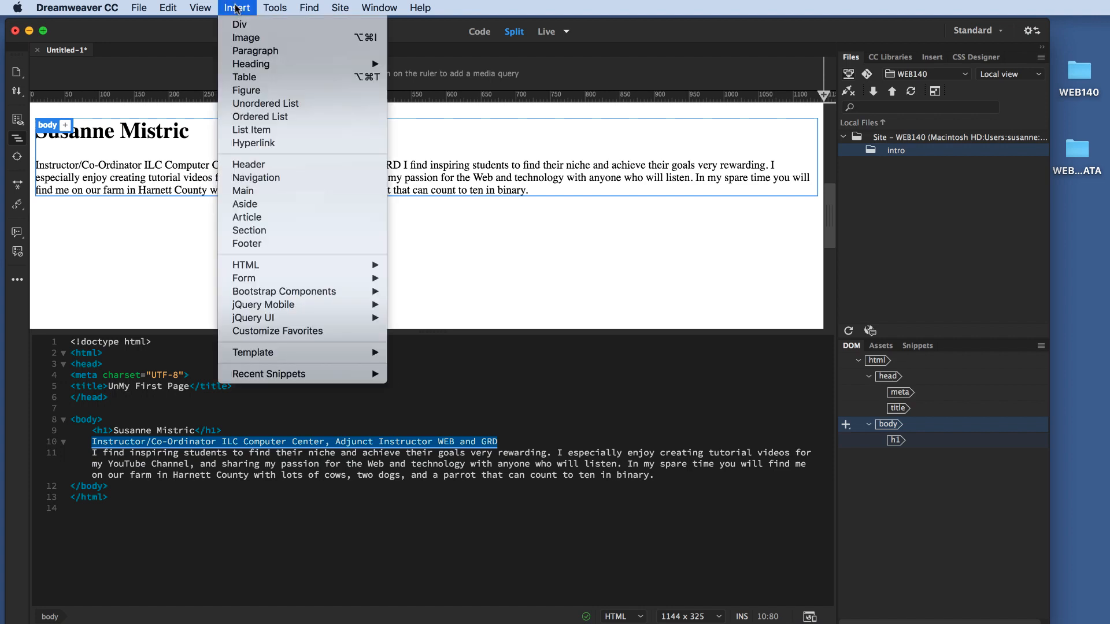
{"action": "mouse_move", "coordinate": [255, 50]}
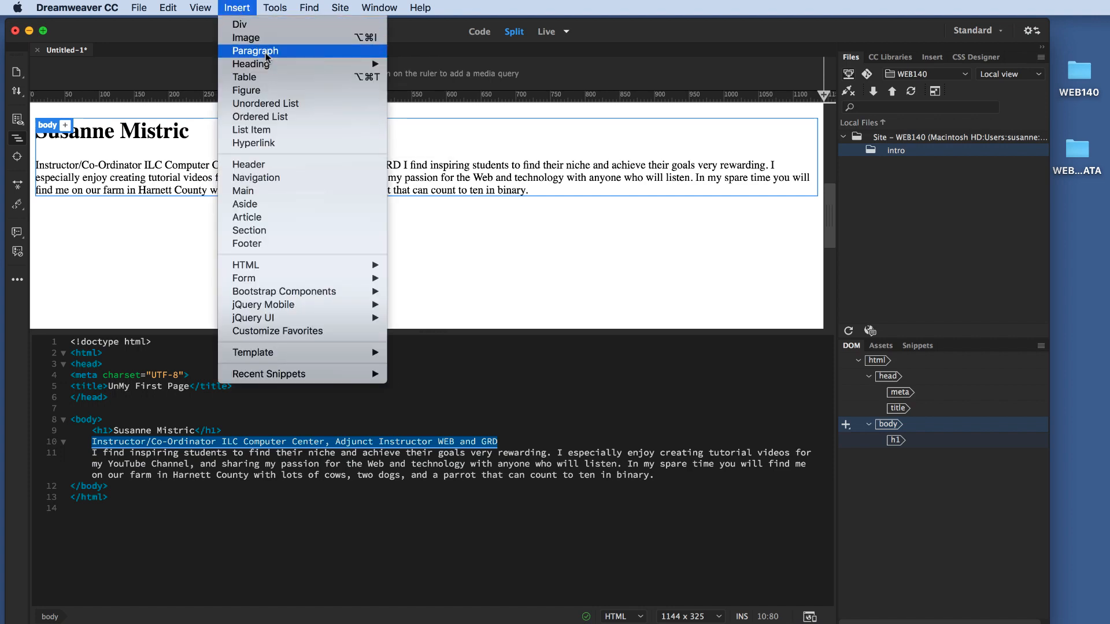
{"action": "left_click", "coordinate": [255, 50]}
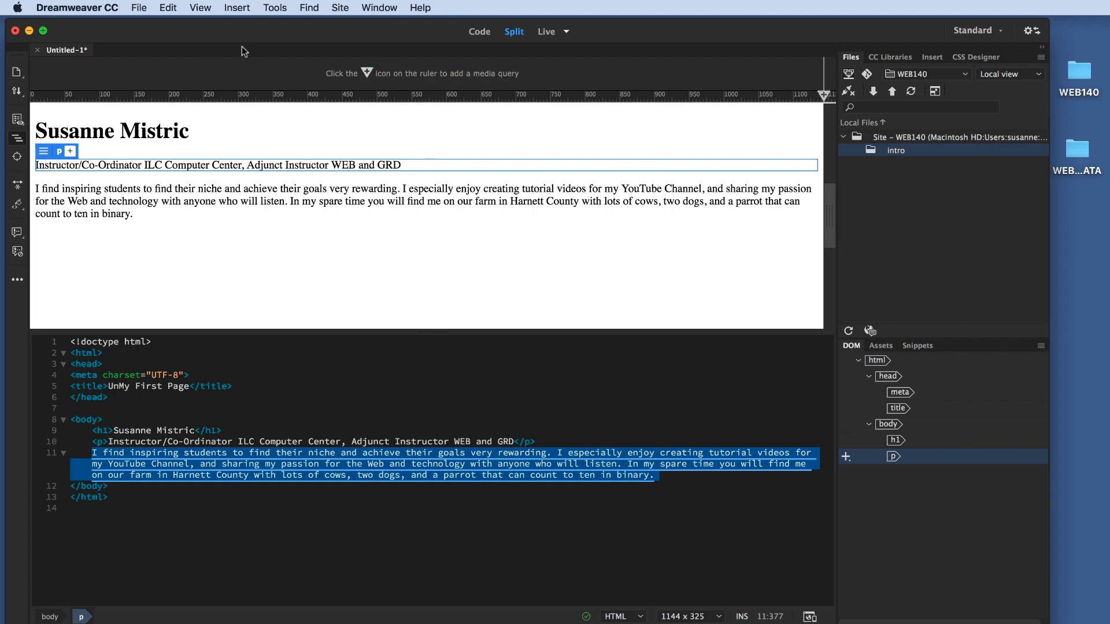
{"action": "mouse_move", "coordinate": [236, 8]}
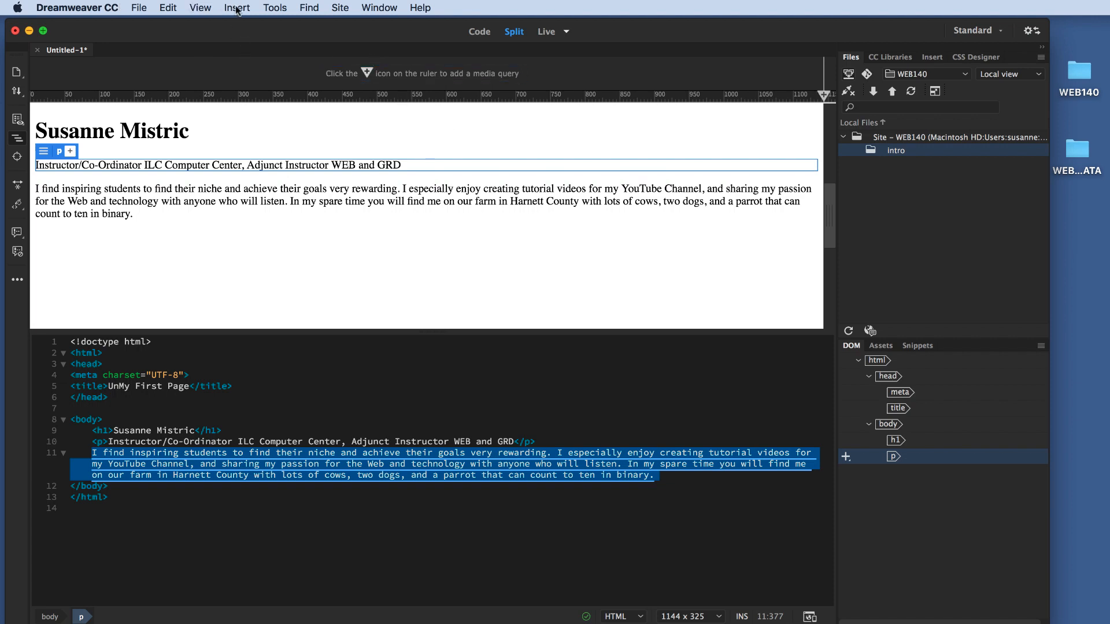
{"action": "left_click", "coordinate": [236, 7]}
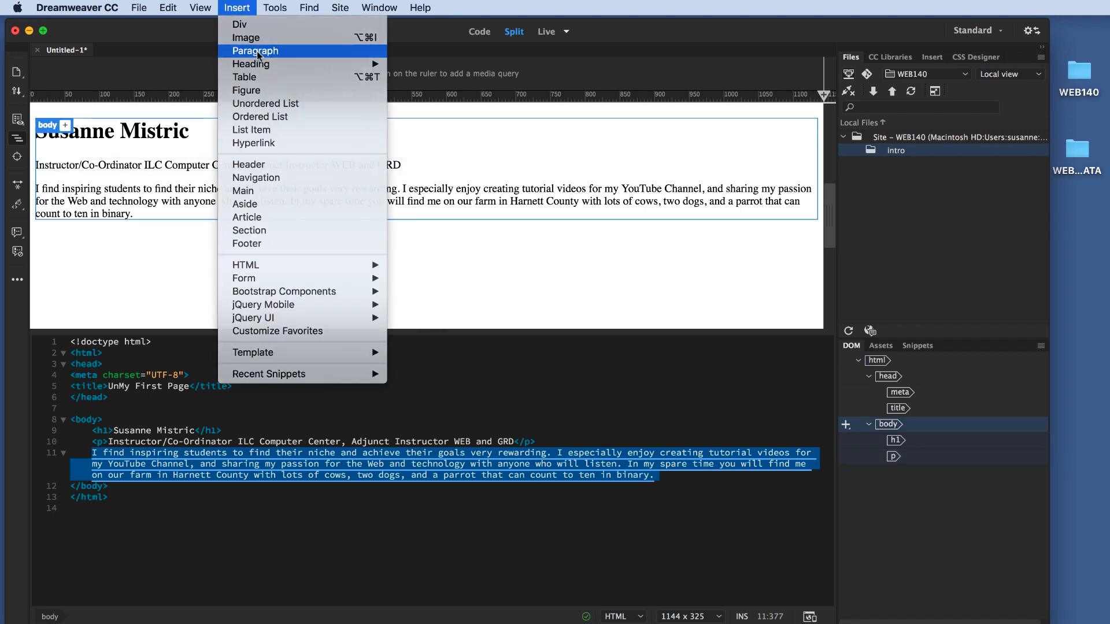
{"action": "left_click", "coordinate": [255, 50]}
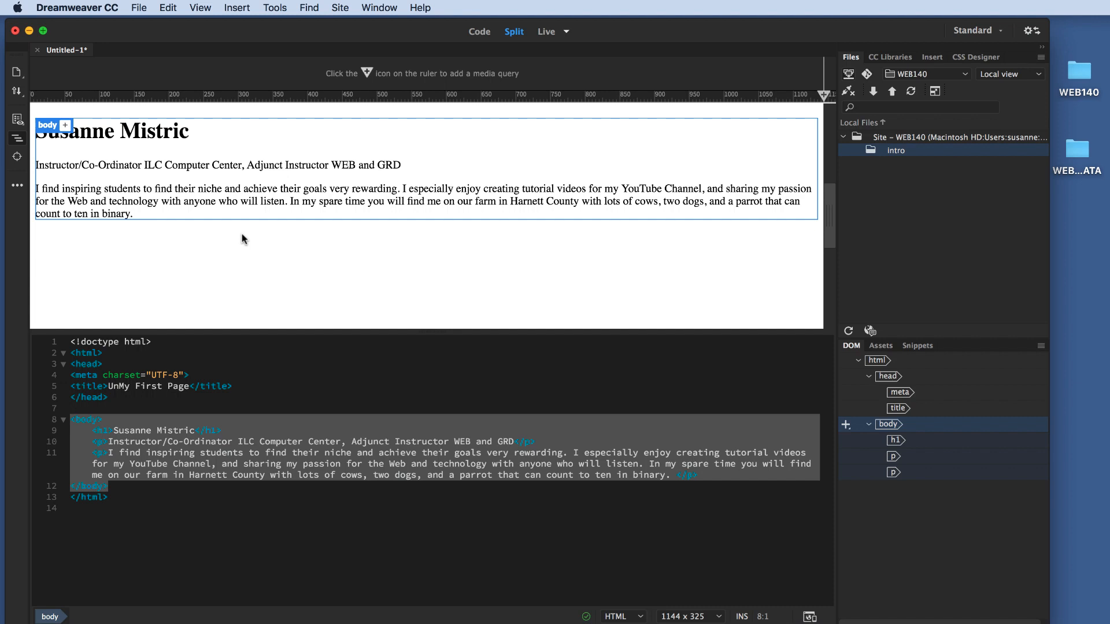
{"action": "mouse_move", "coordinate": [218, 142]}
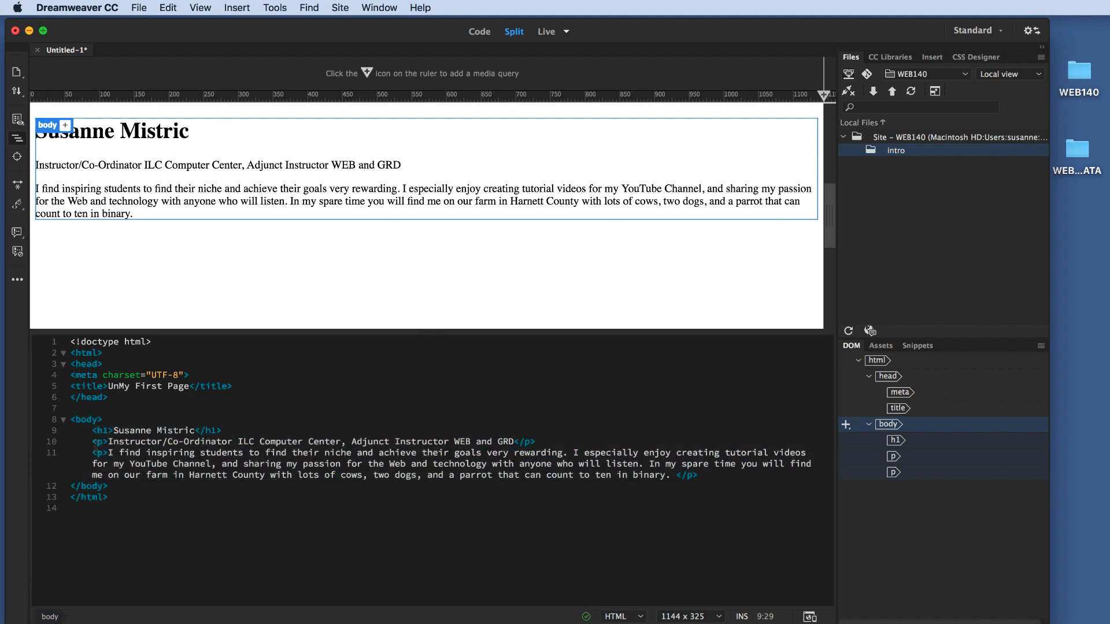
{"action": "left_click", "coordinate": [111, 132]}
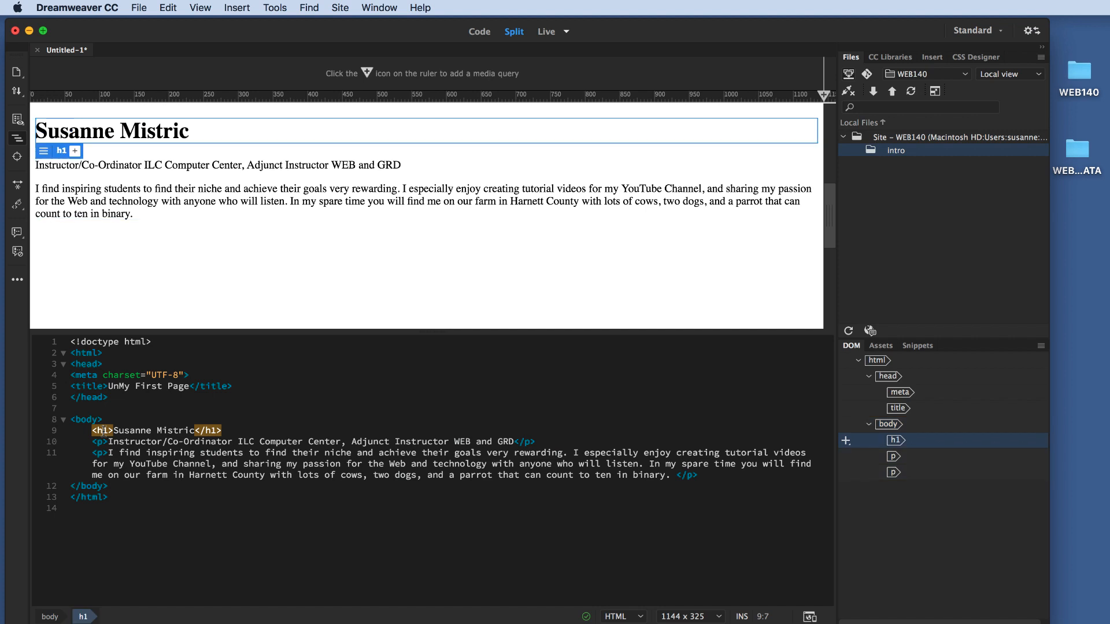